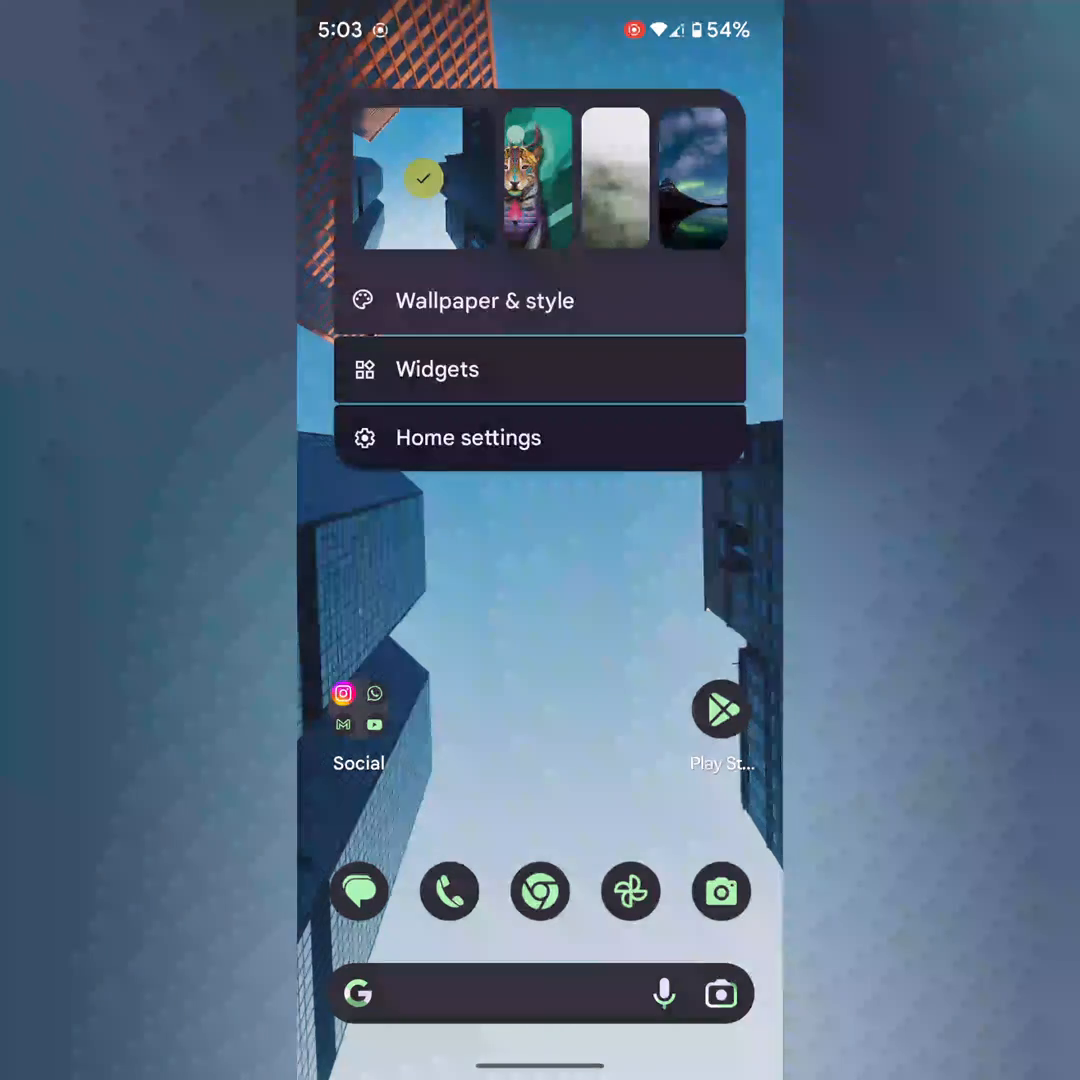
- Open Wallpaper & style and scroll down to the wallpaper-based colour palettes
{"action": "left_click", "coordinate": [482, 300]}
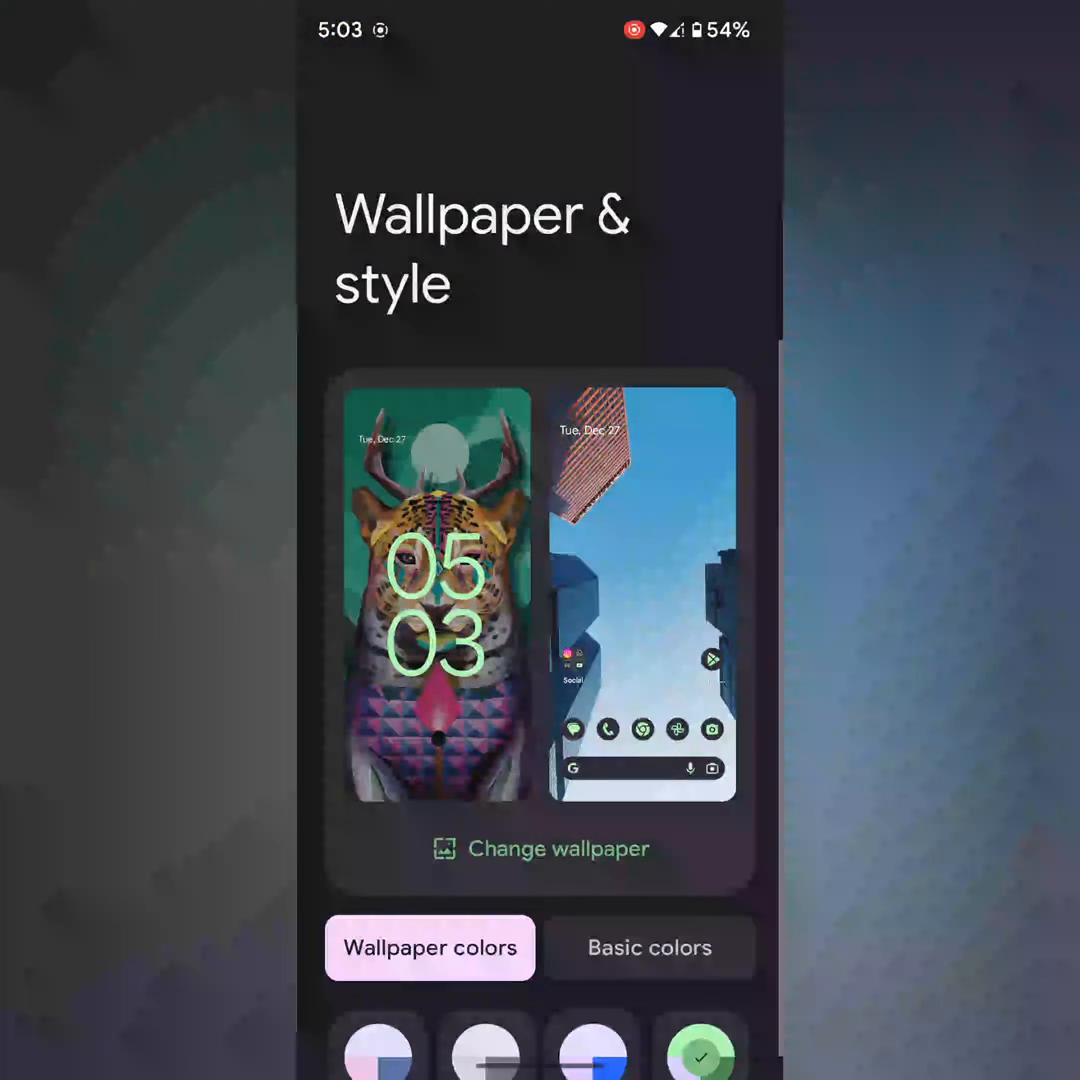
{"action": "scroll", "scroll_direction": "down", "scroll_amount": 3}
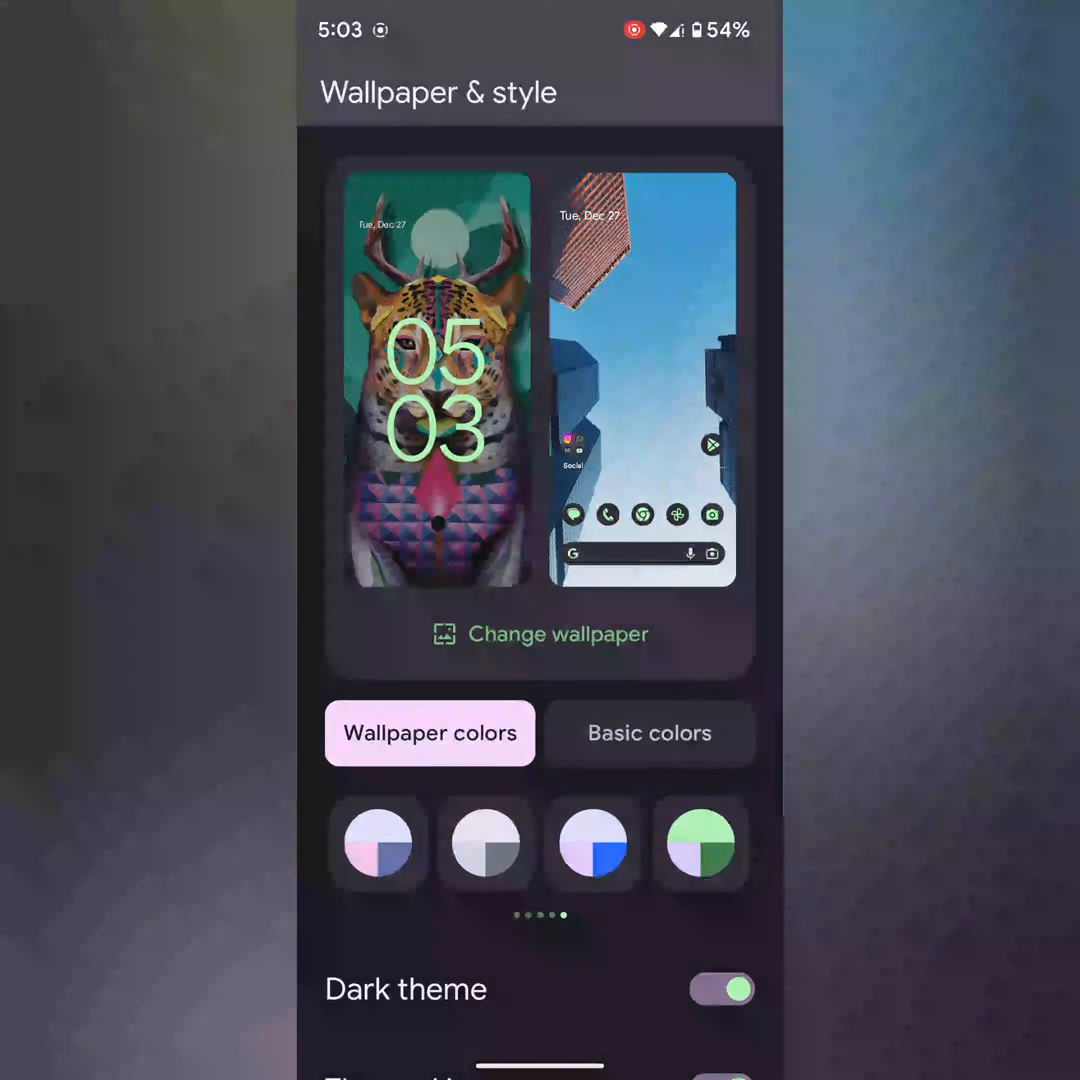
- Apply the teal swatch from Basic colors, then the light blue swatch
{"action": "left_click", "coordinate": [649, 733]}
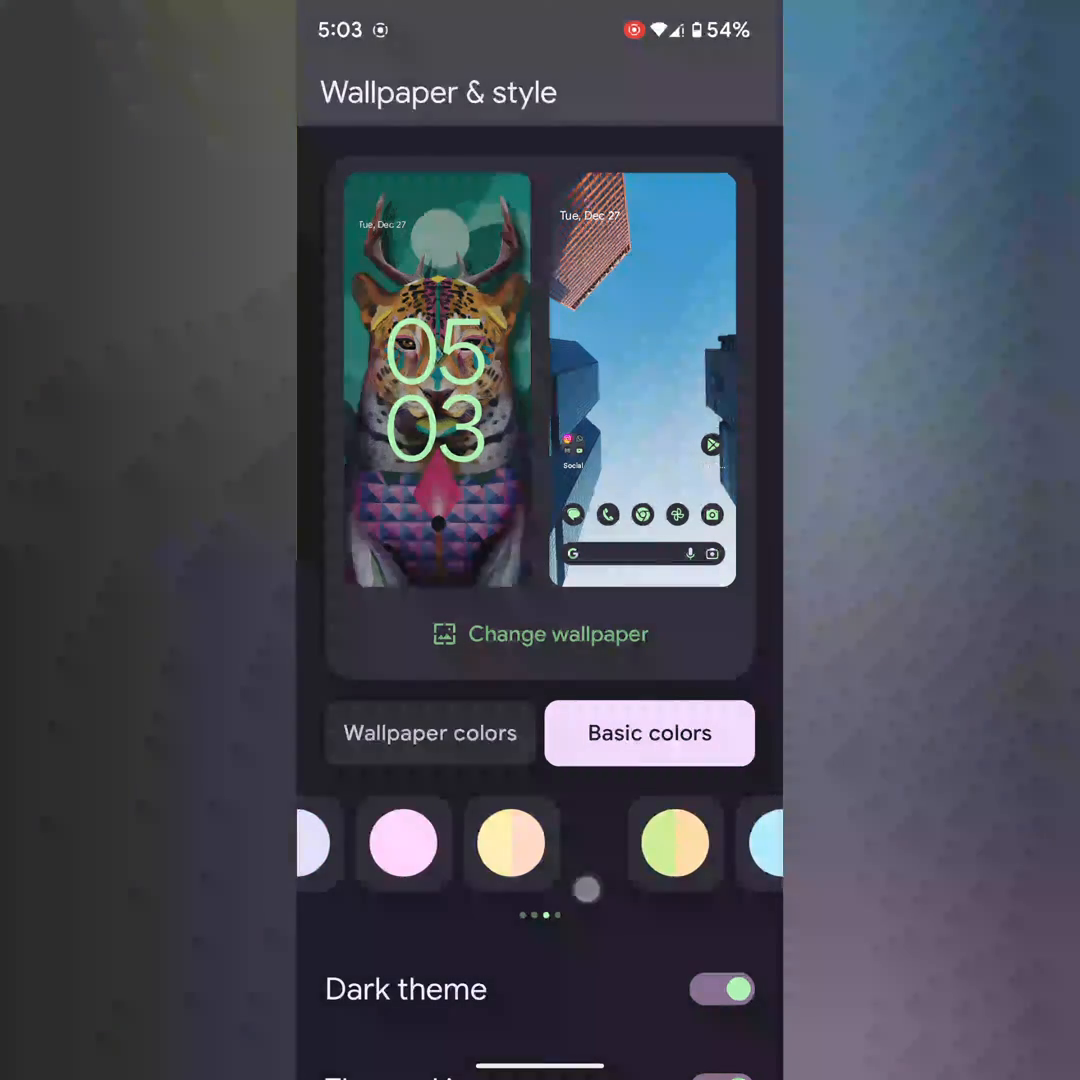
{"action": "scroll", "scroll_direction": "left", "scroll_amount": 3}
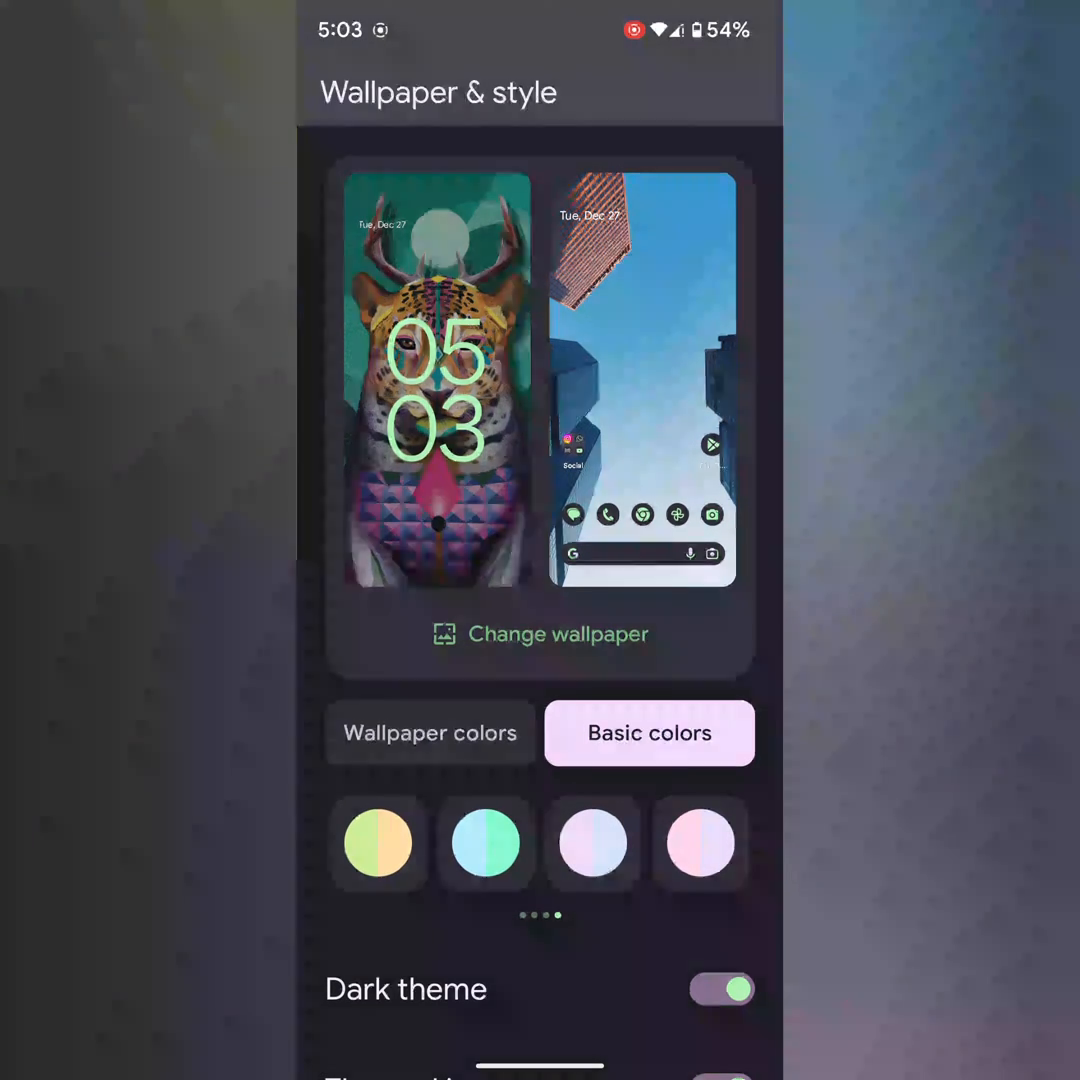
{"action": "left_click", "coordinate": [484, 843]}
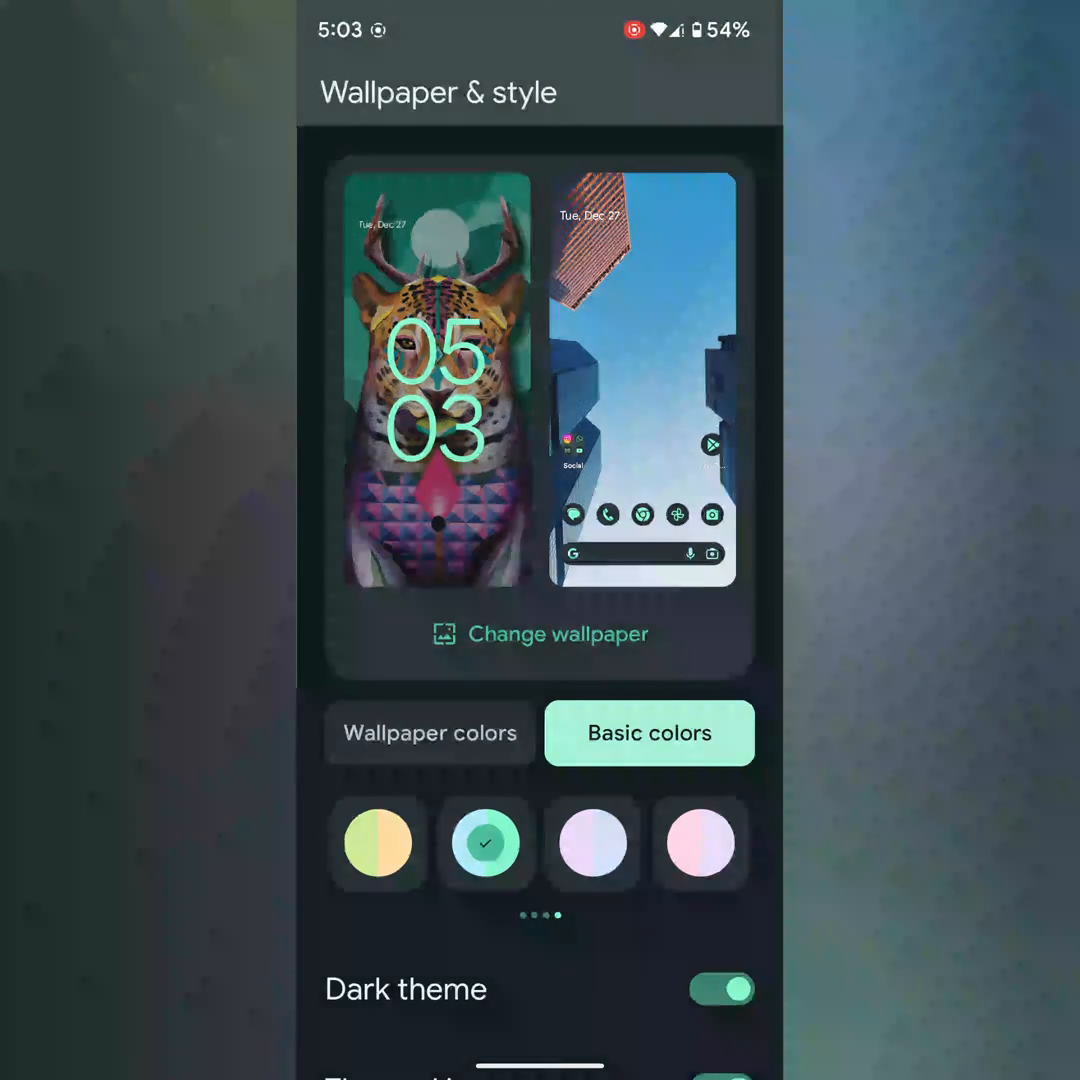
{"action": "left_click", "coordinate": [593, 844]}
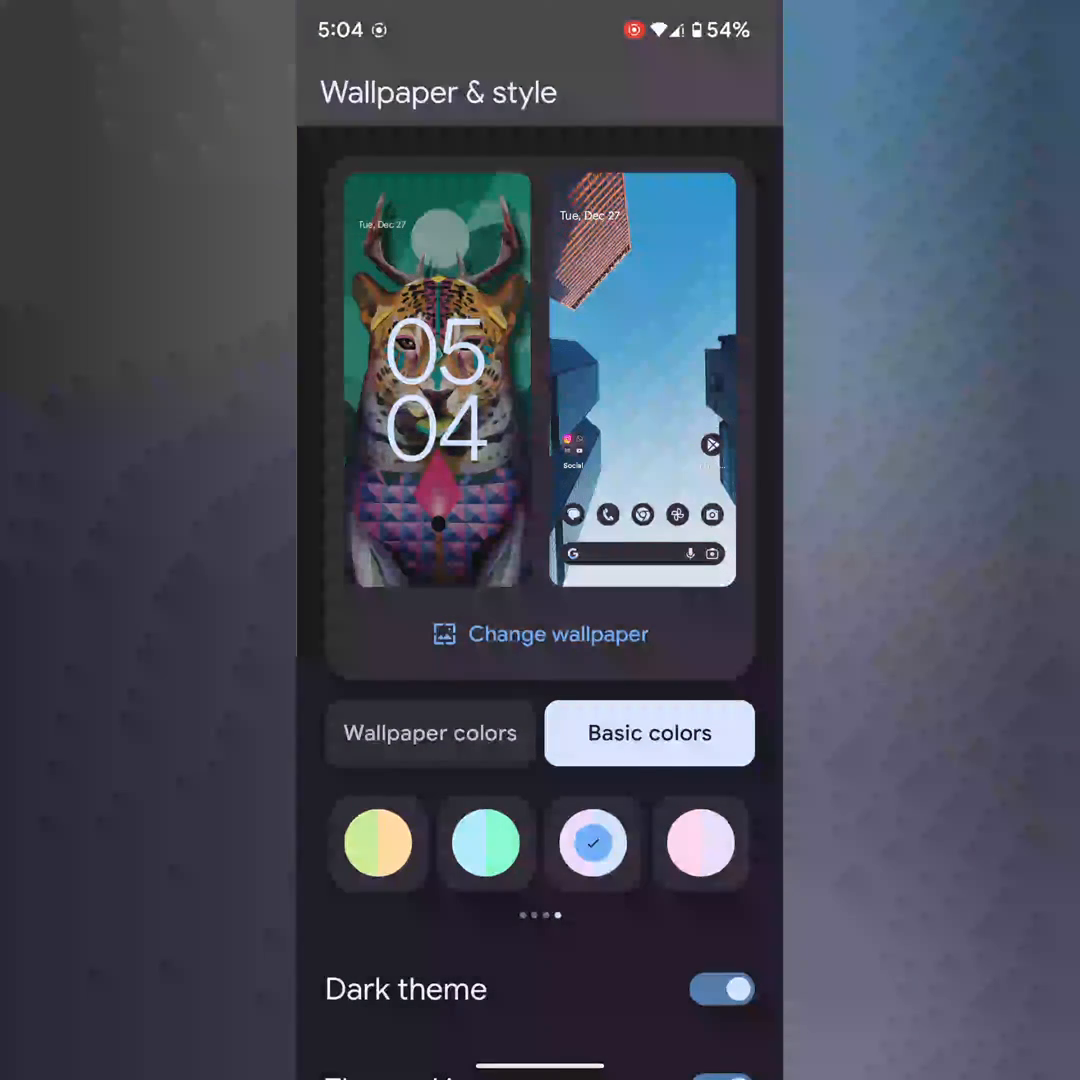
- Switch back to Wallpaper colors and reapply the green wallpaper palette
{"action": "left_click", "coordinate": [429, 733]}
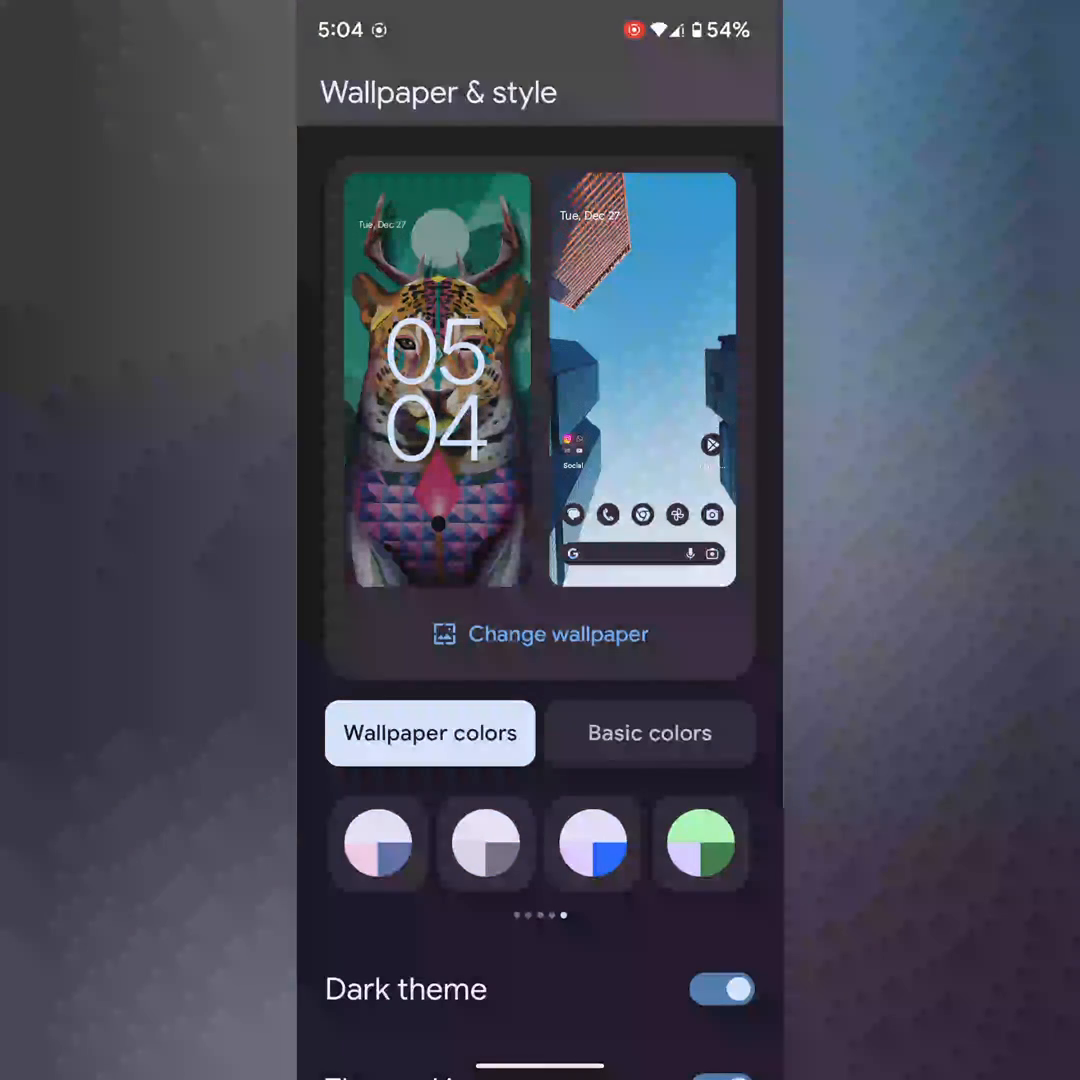
{"action": "left_click", "coordinate": [703, 845]}
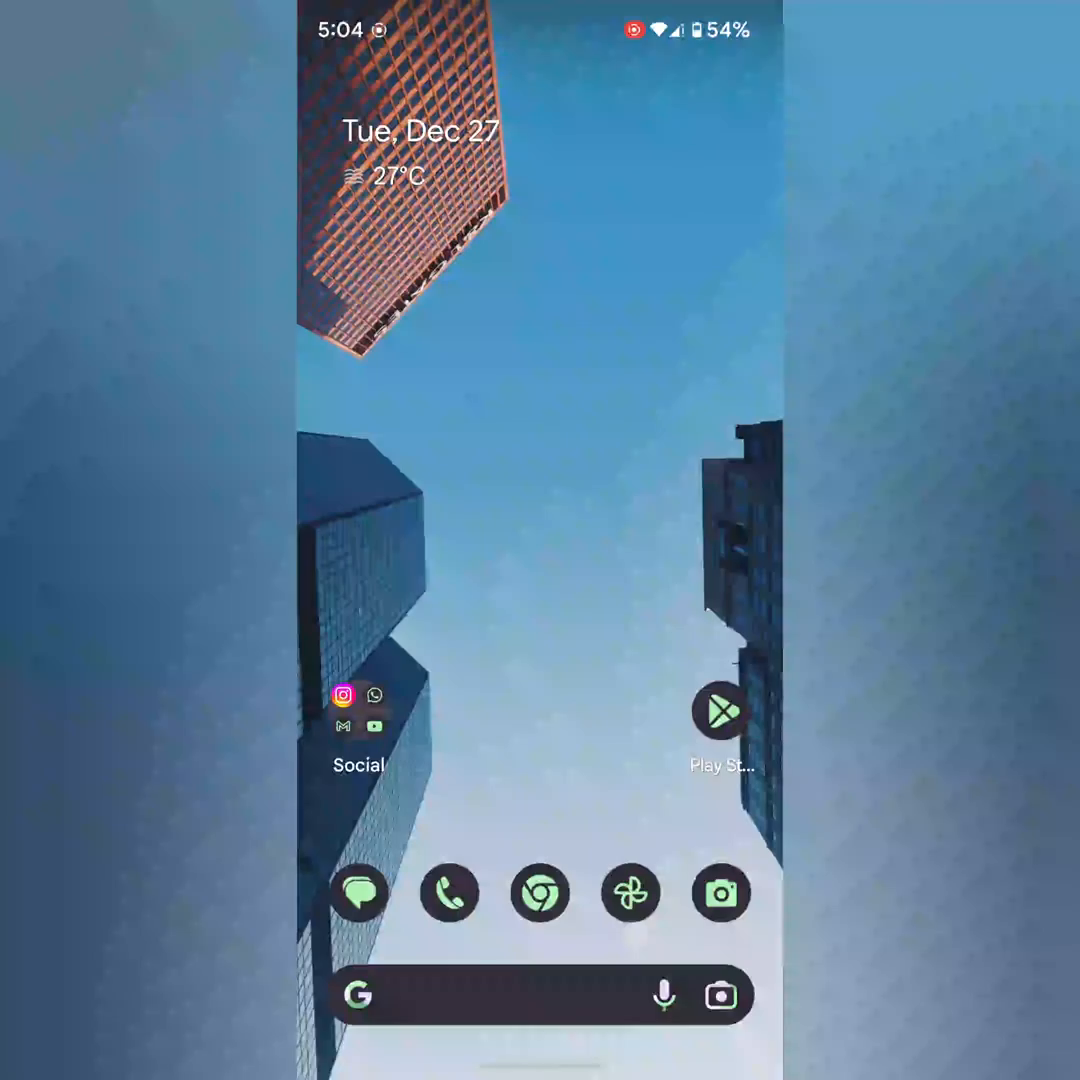
- Check the green brightness slider in Quick Settings, then reopen Wallpaper & style's Basic colors
{"action": "scroll", "scroll_direction": "down", "scroll_amount": 3}
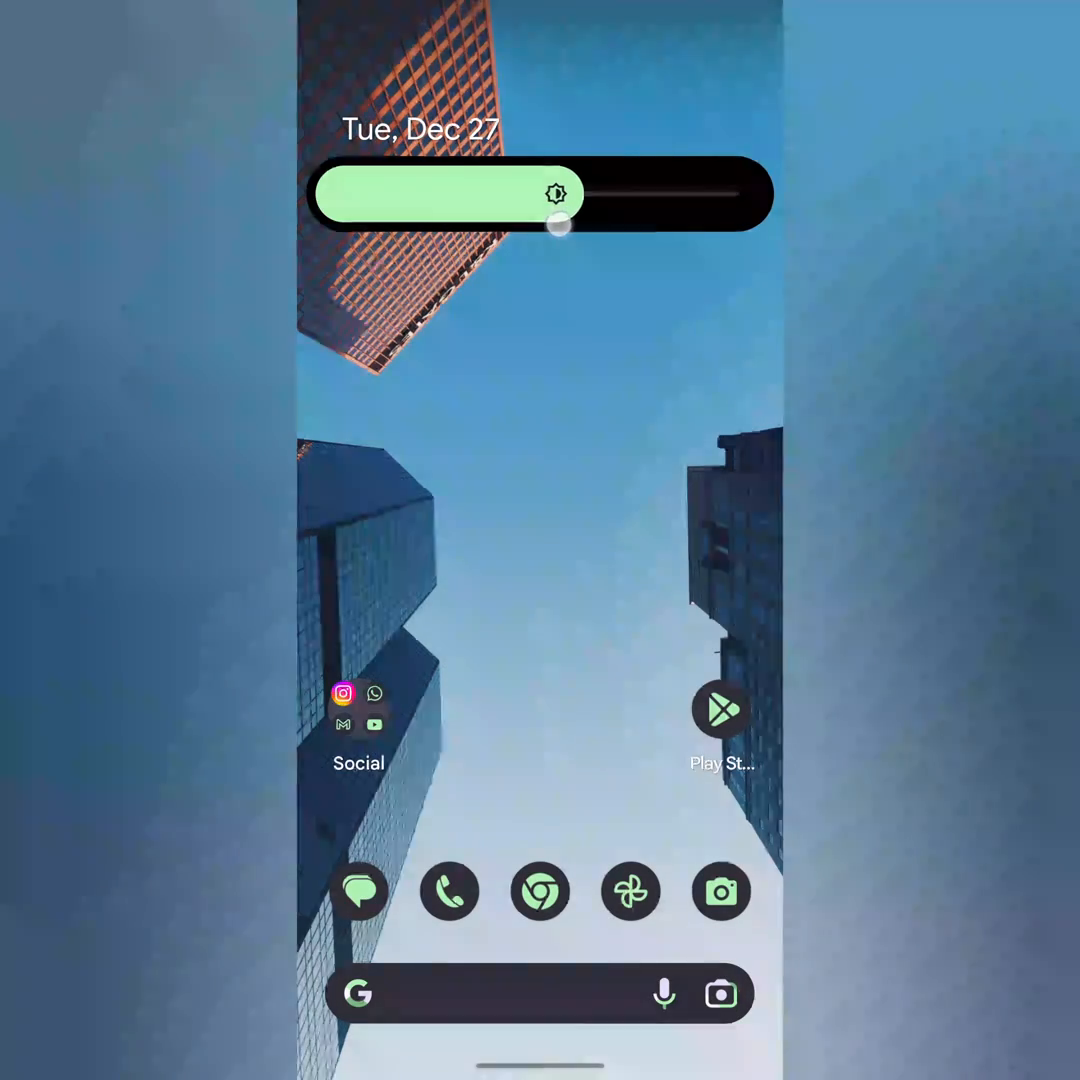
{"action": "scroll", "scroll_direction": "down", "scroll_amount": 3}
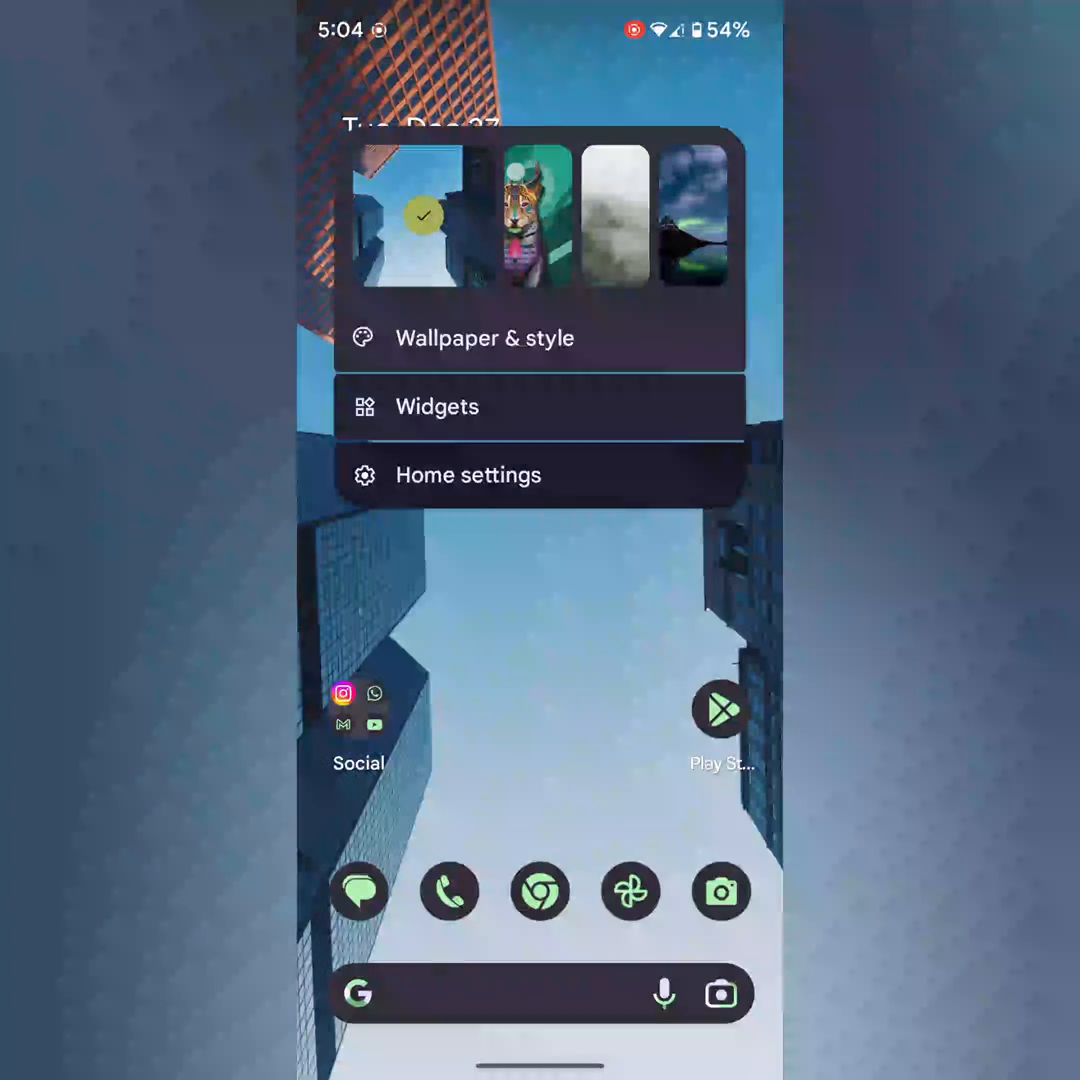
{"action": "left_click", "coordinate": [478, 337]}
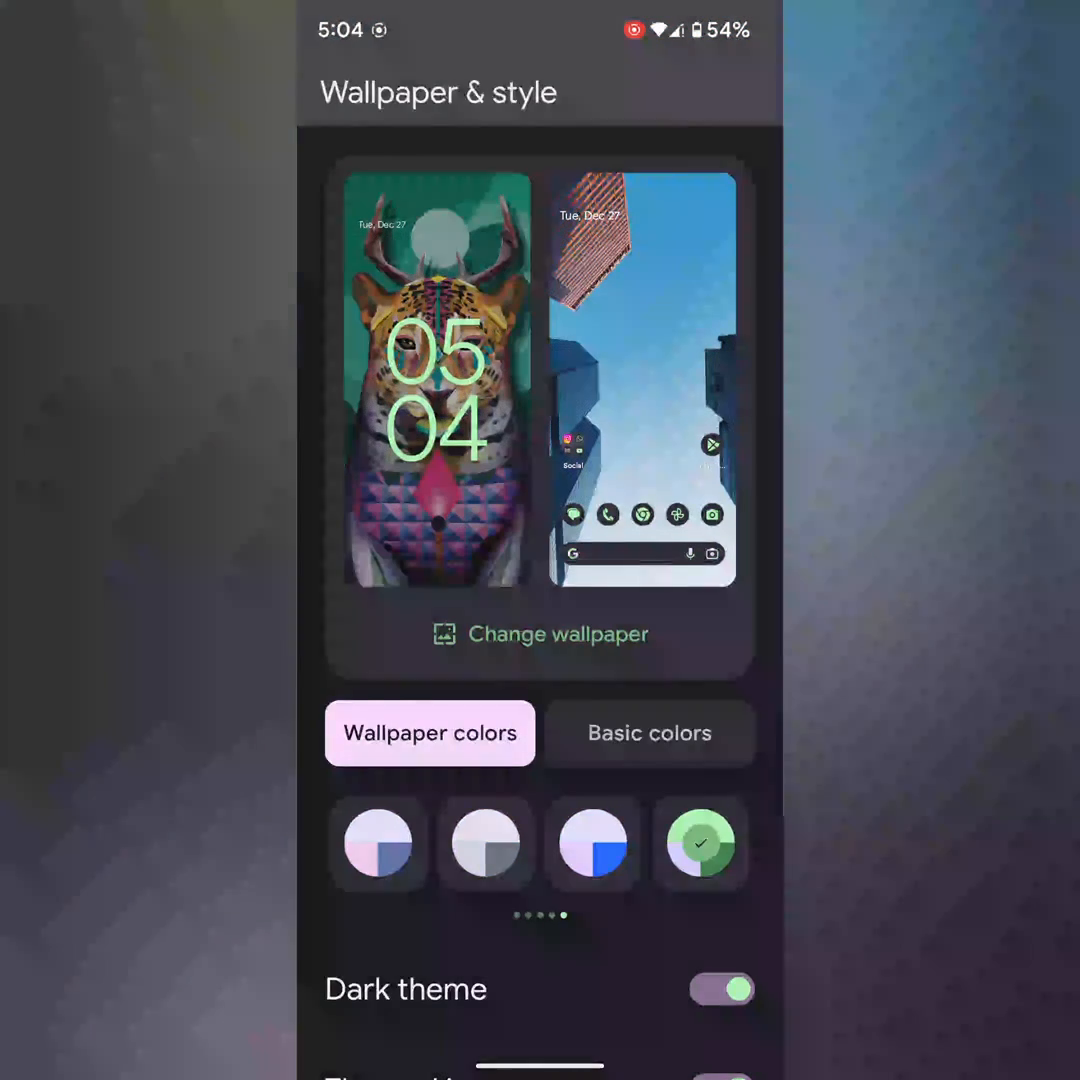
{"action": "left_click", "coordinate": [649, 733]}
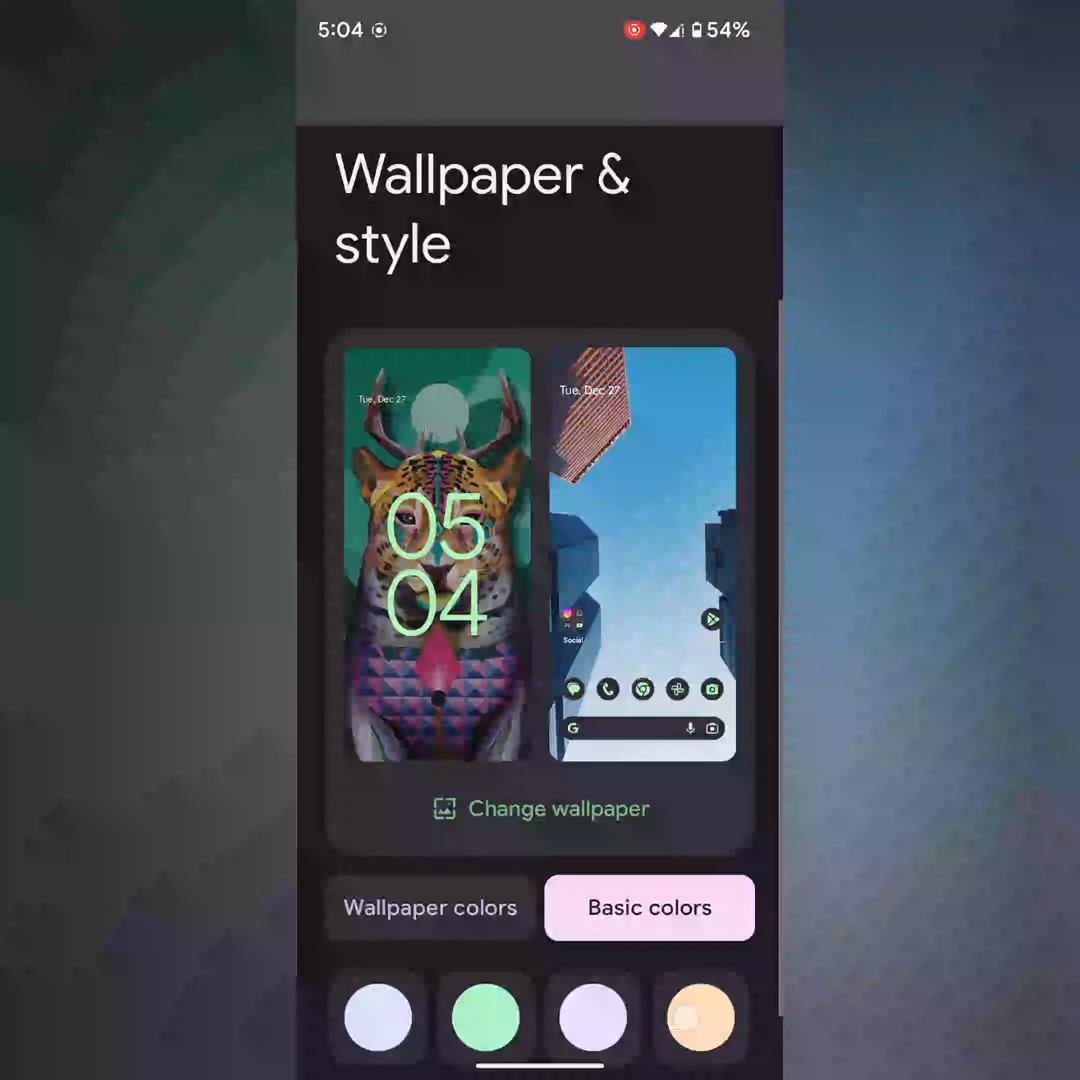
- Apply the orange basic colour swatch and view the peach-tinted Quick Settings panel
{"action": "scroll", "scroll_direction": "down", "scroll_amount": 3}
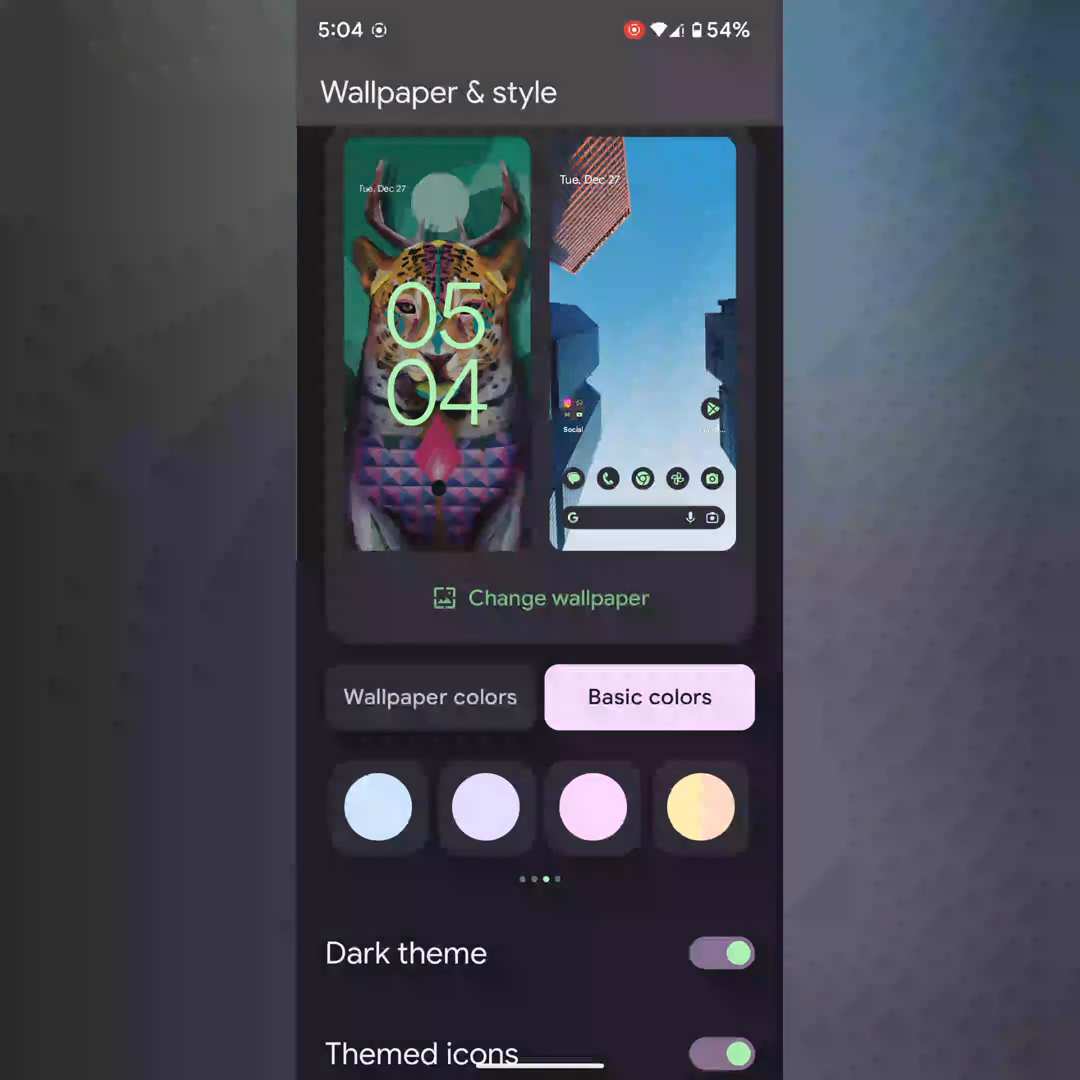
{"action": "left_click", "coordinate": [700, 807]}
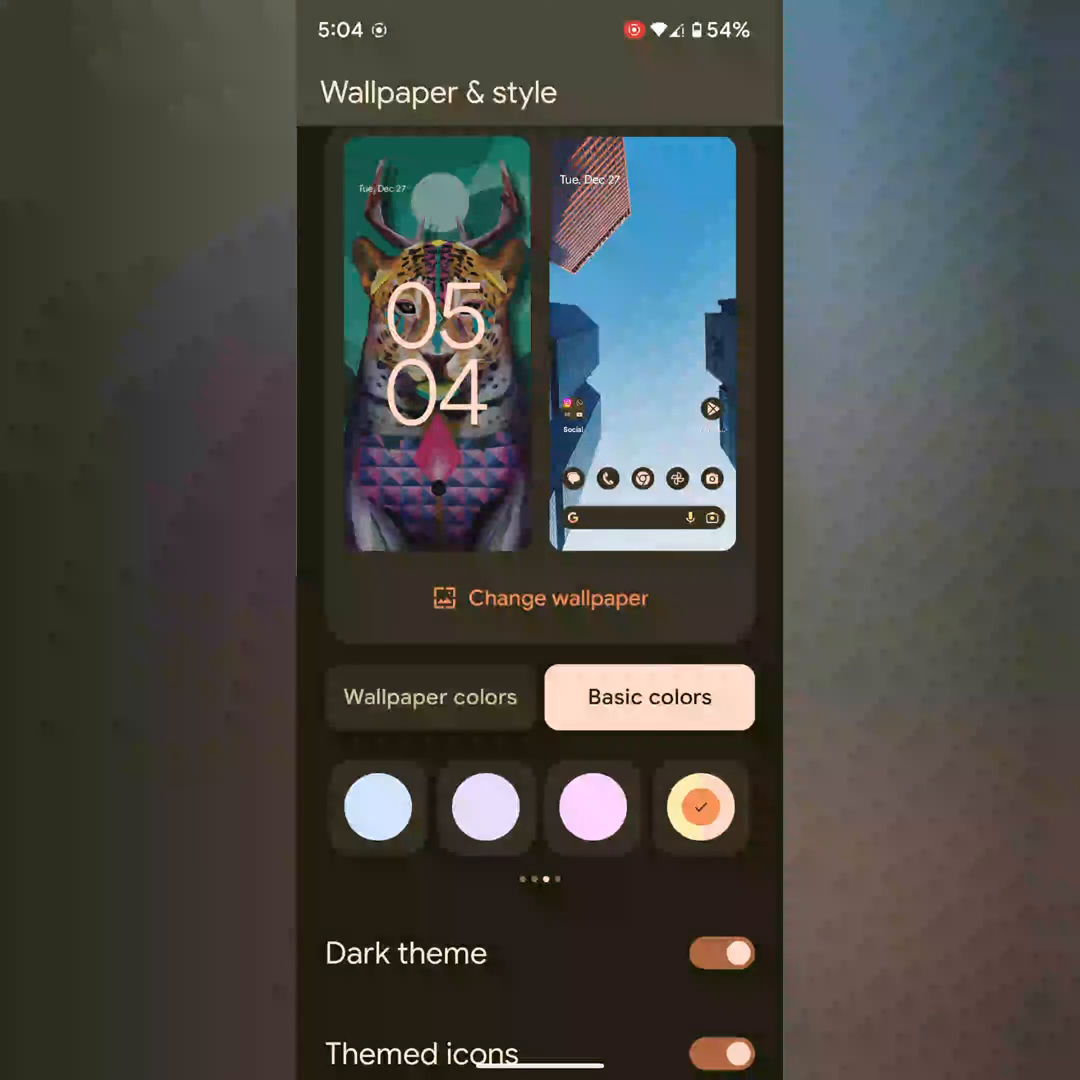
{"action": "scroll", "scroll_direction": "down", "scroll_amount": 3}
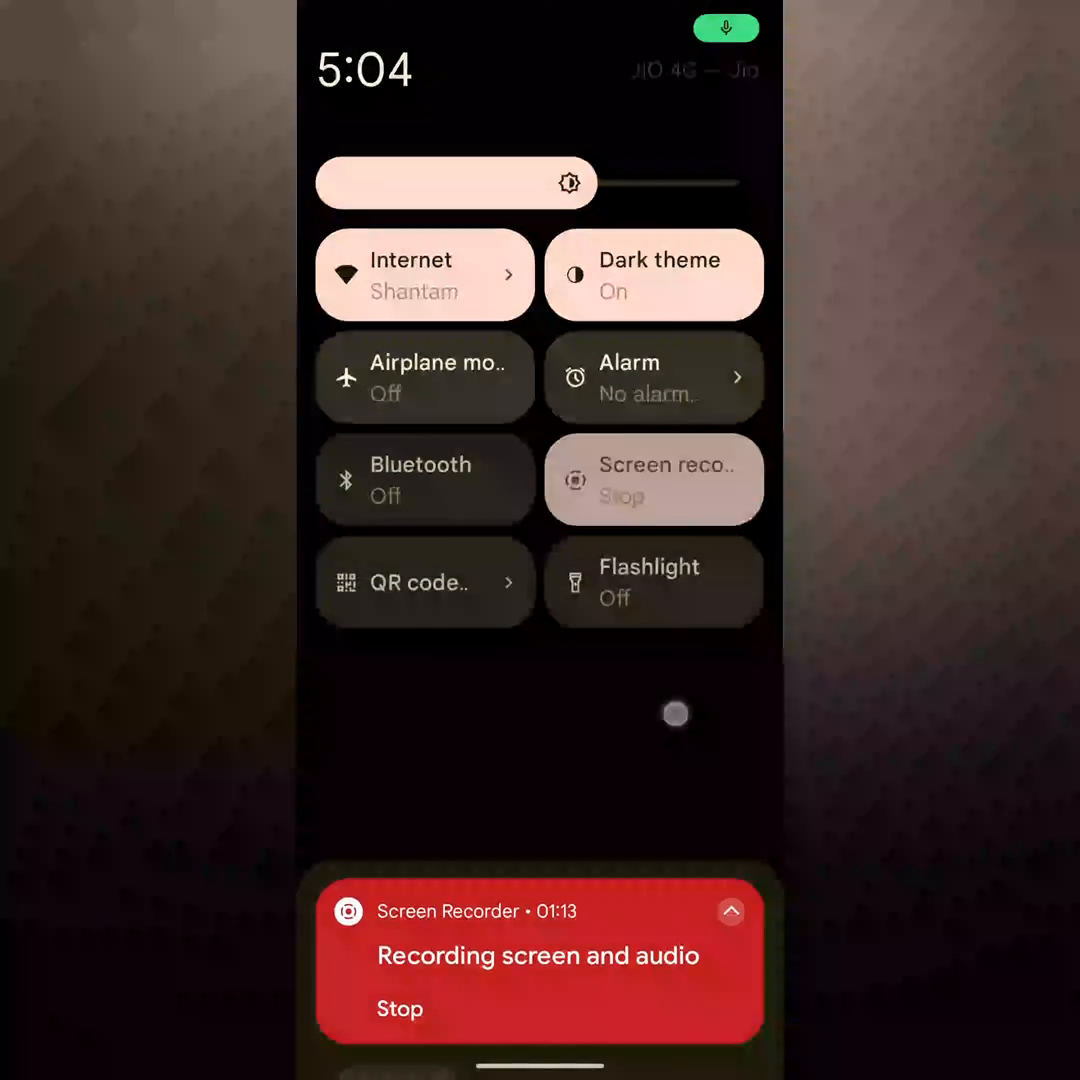
{"action": "scroll", "scroll_direction": "left", "scroll_amount": 3}
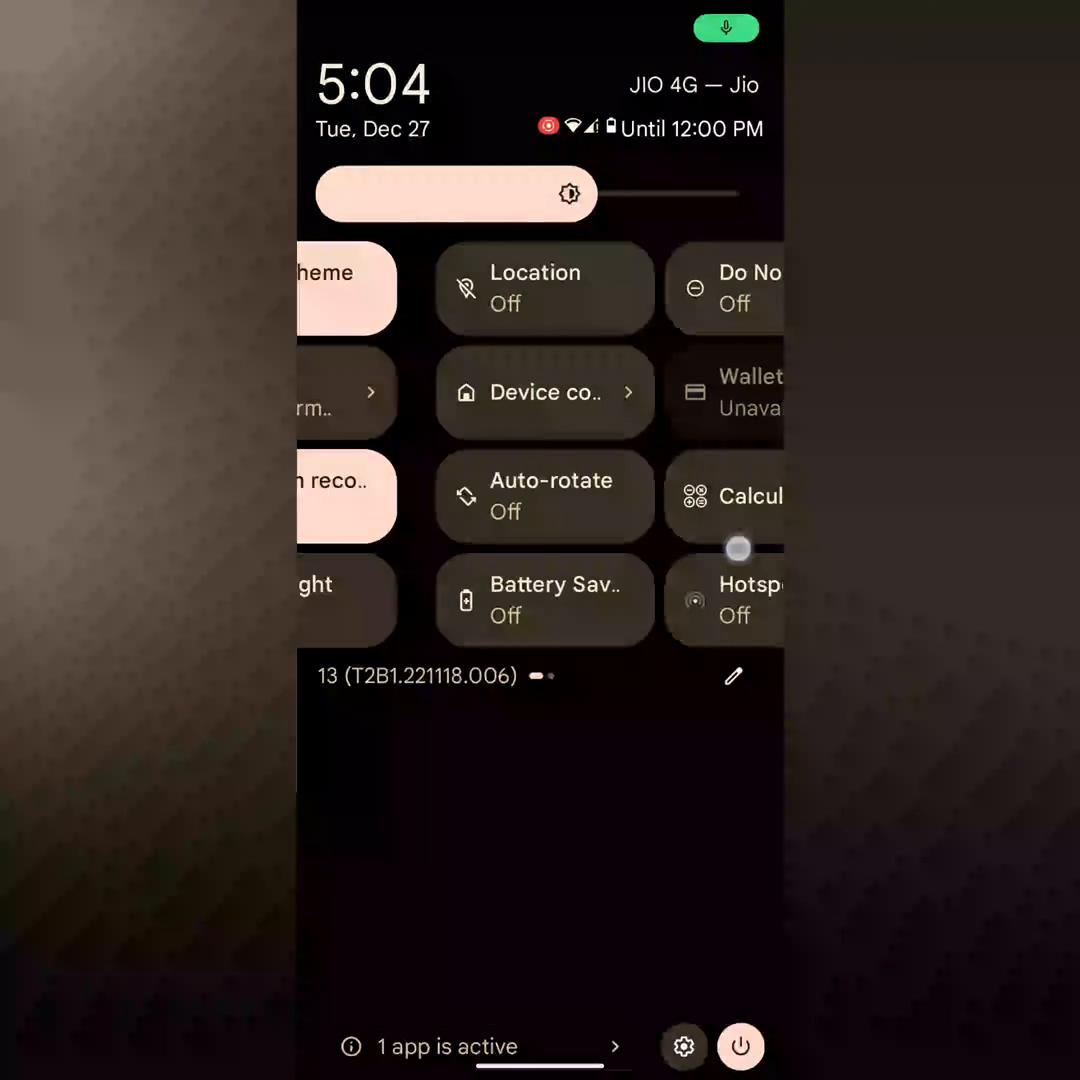